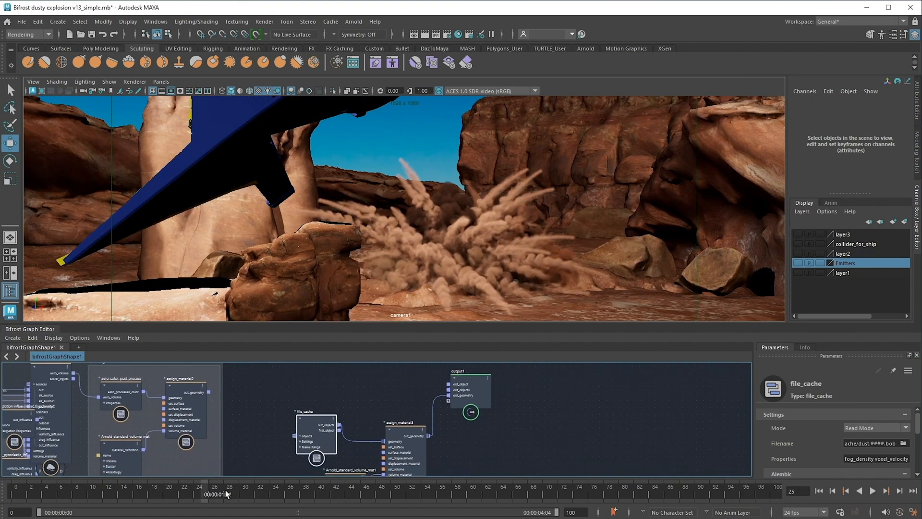
- Scrub the dusty explosion's timeline to a later frame
click(872, 491)
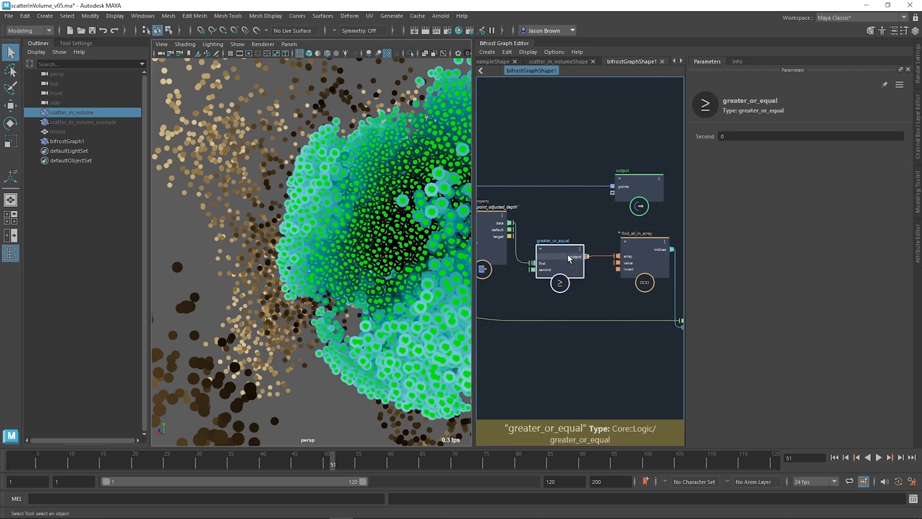
- Enter 0.3462 as a value in the graph parameters
text(0.3462)
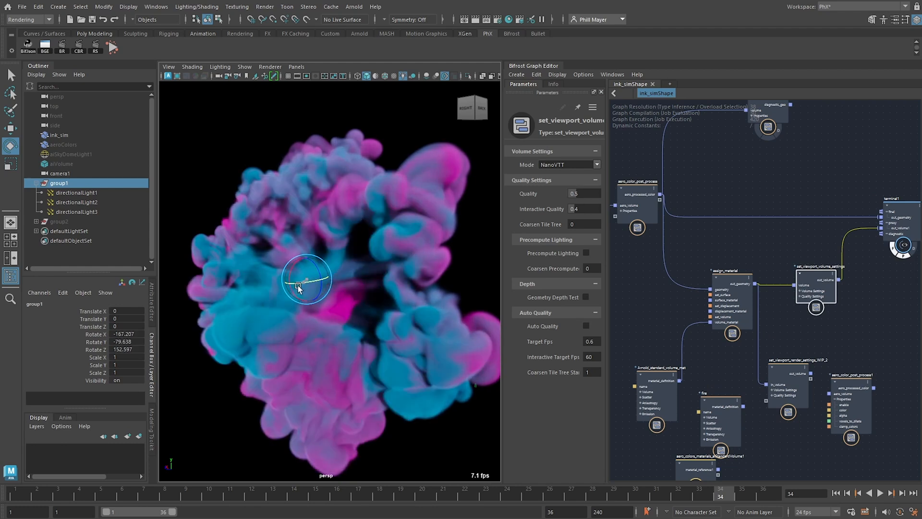
- Rotate the group1 lights around the ink volume to relight it
drag(305, 278, 291, 264)
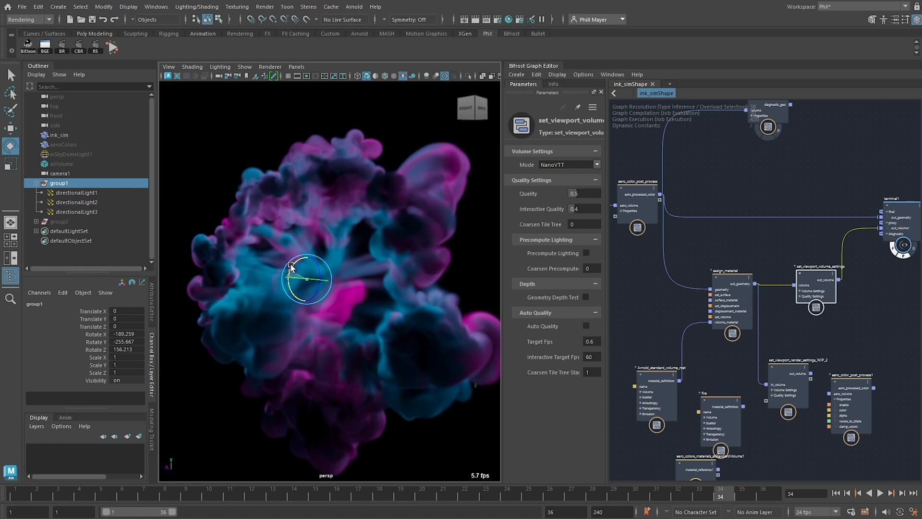
drag(288, 268, 333, 296)
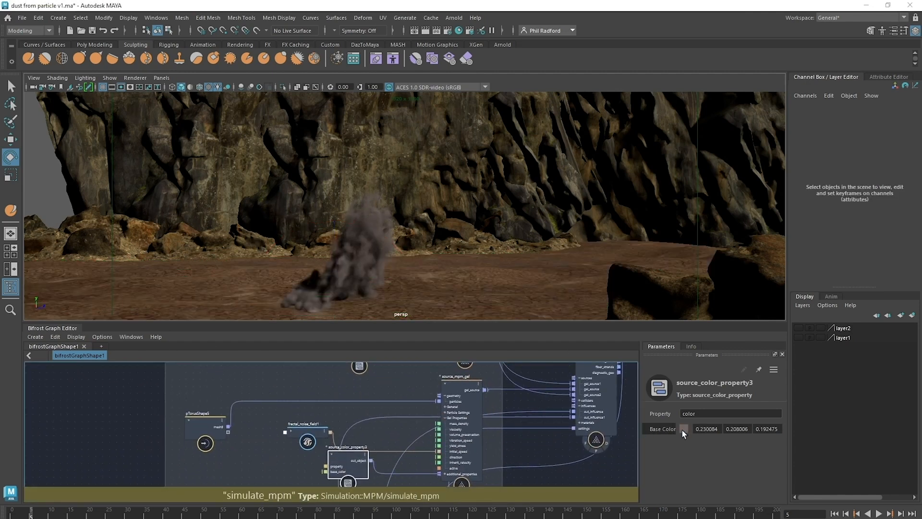
- Pick the dust source's base colour and scroll through the source_air parameters
click(683, 428)
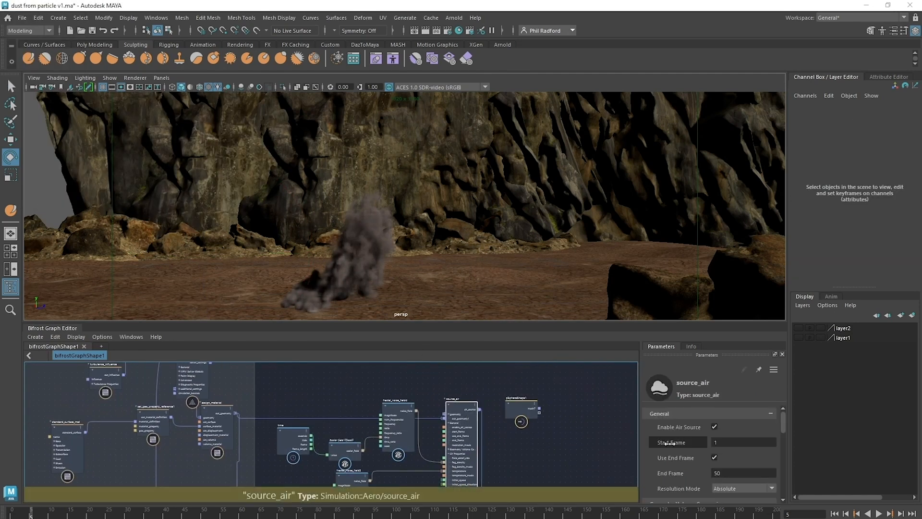
scroll(down, 3)
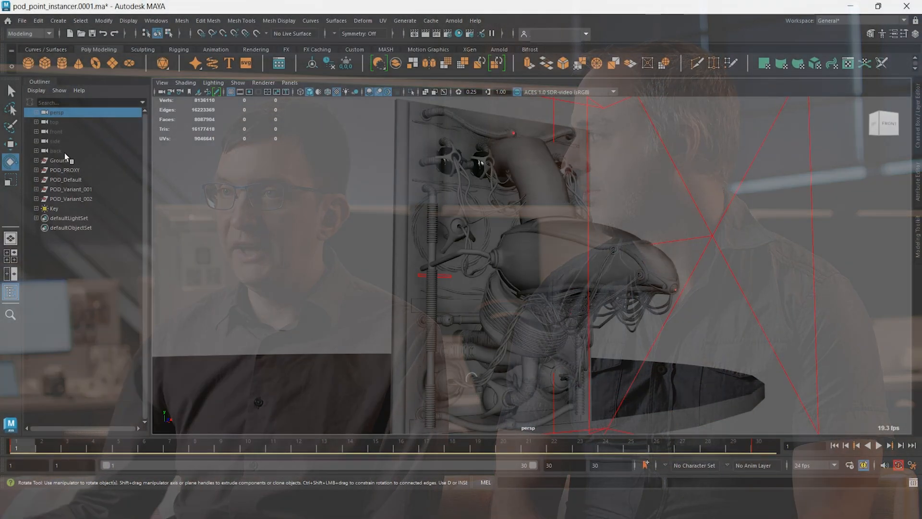
- Export the selection as USD named 'Proxy_Pod' and inspect the proxy shape's stage settings
click(65, 170)
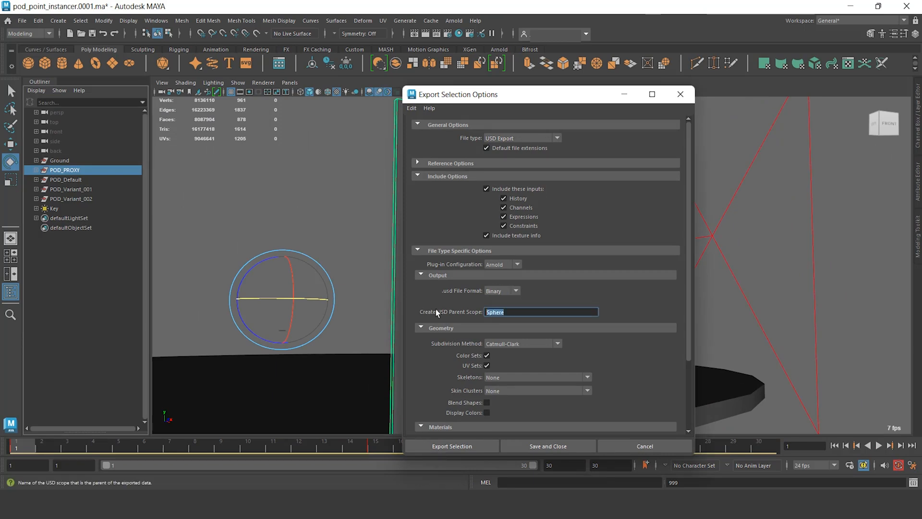
text(Proxy_Pod)
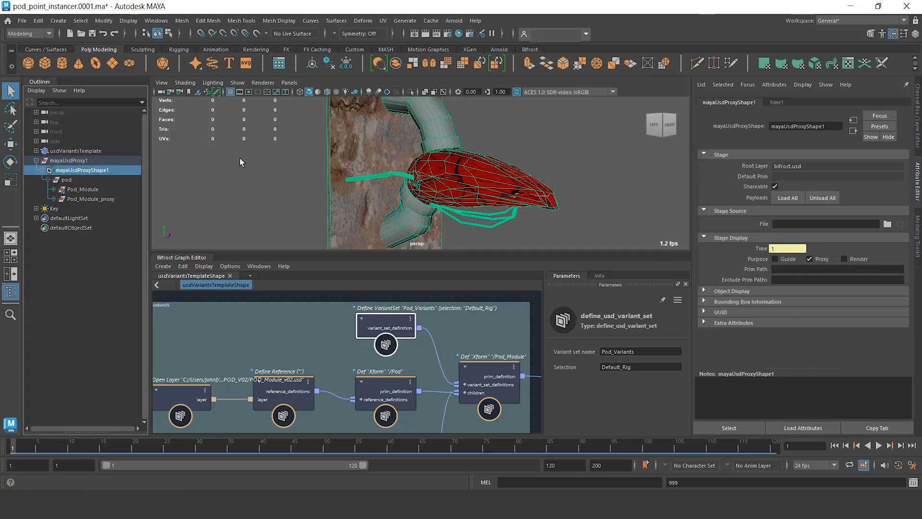
right_click(82, 189)
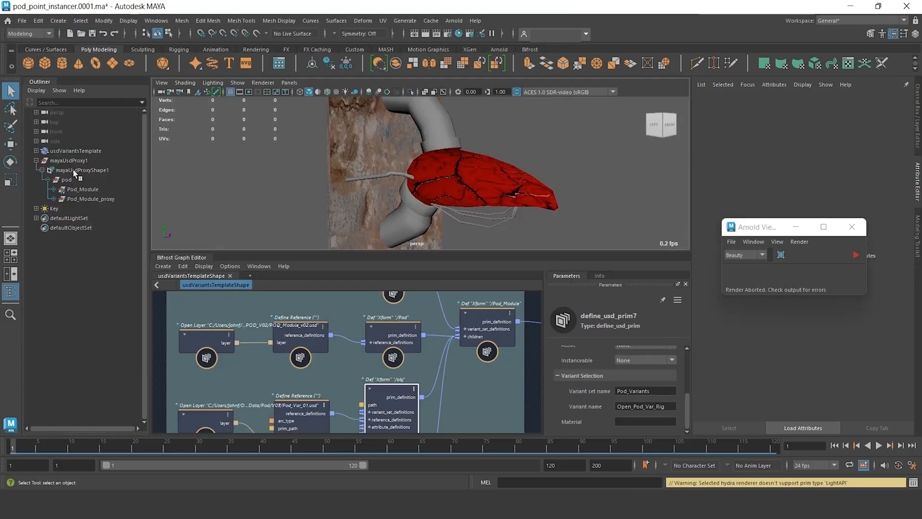
click(82, 170)
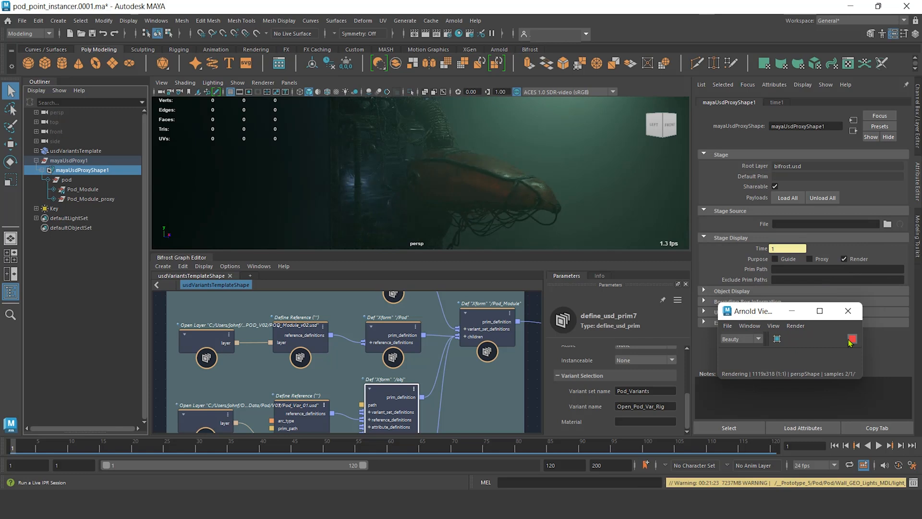
right_click(82, 189)
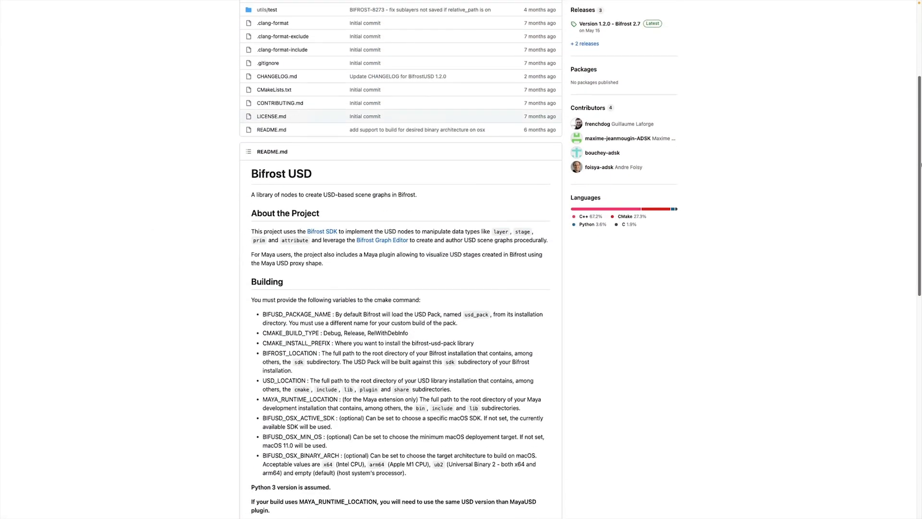
- Scroll the Bifrost USD README down to its About and Building sections
scroll(down, 3)
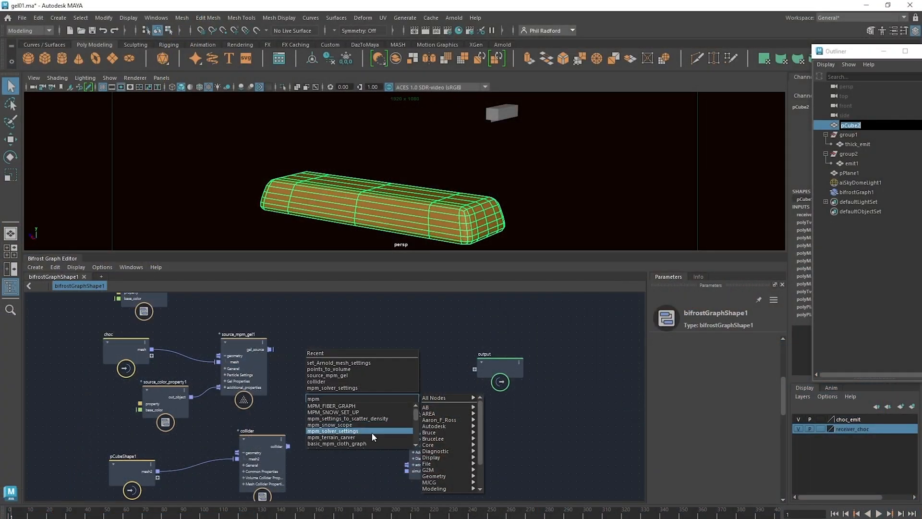
- Add an mpm_solver_settings node to the Bifrost graph
click(333, 430)
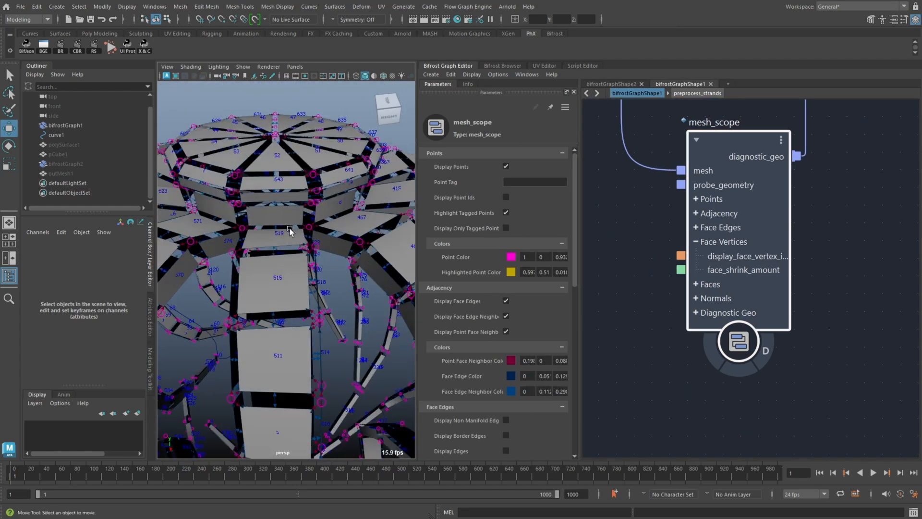
drag(288, 229, 374, 241)
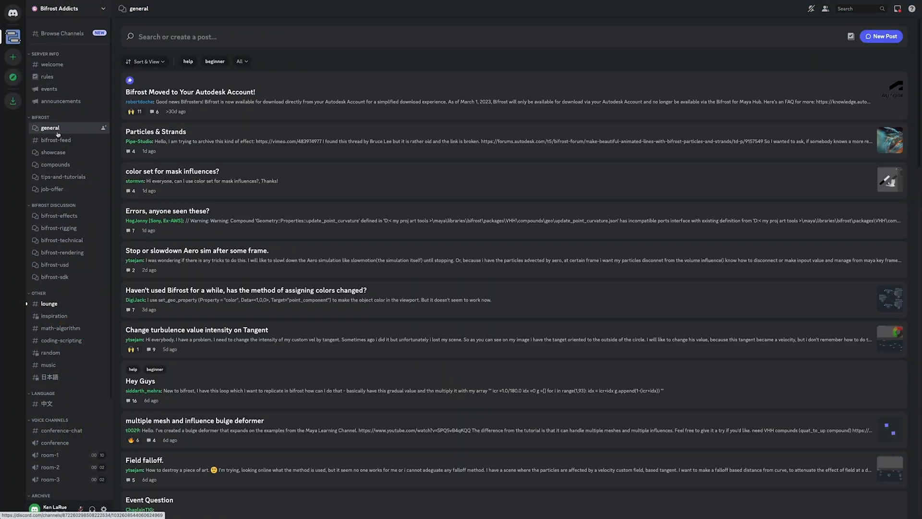
- Pass through the showcase and bifrost-effects forums to reach bifrost-technical
click(53, 151)
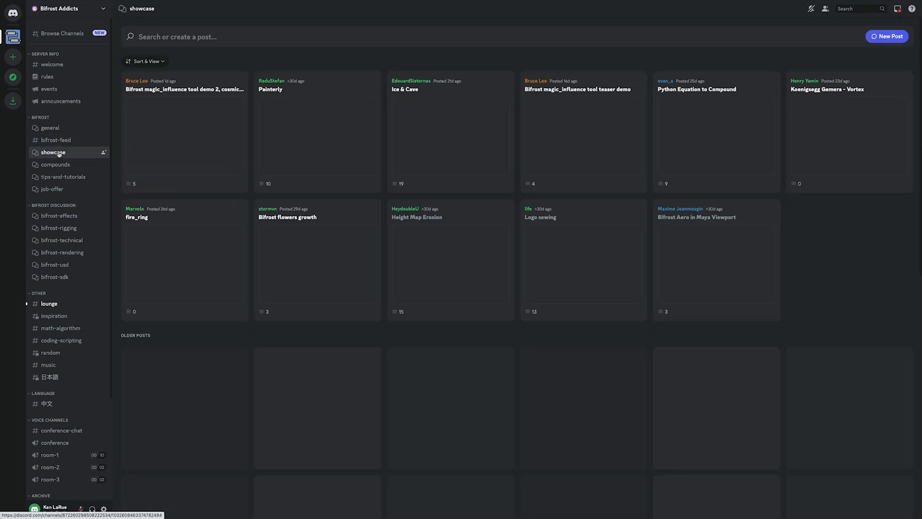
click(58, 215)
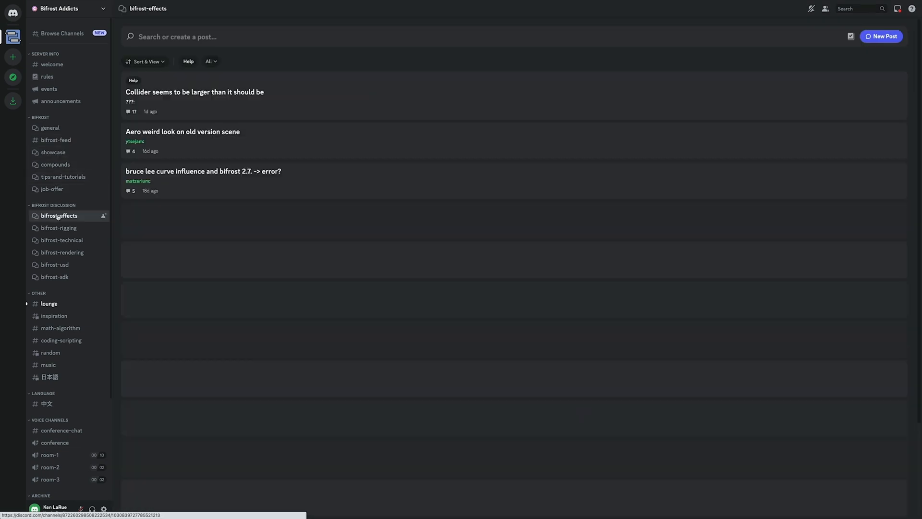
click(62, 240)
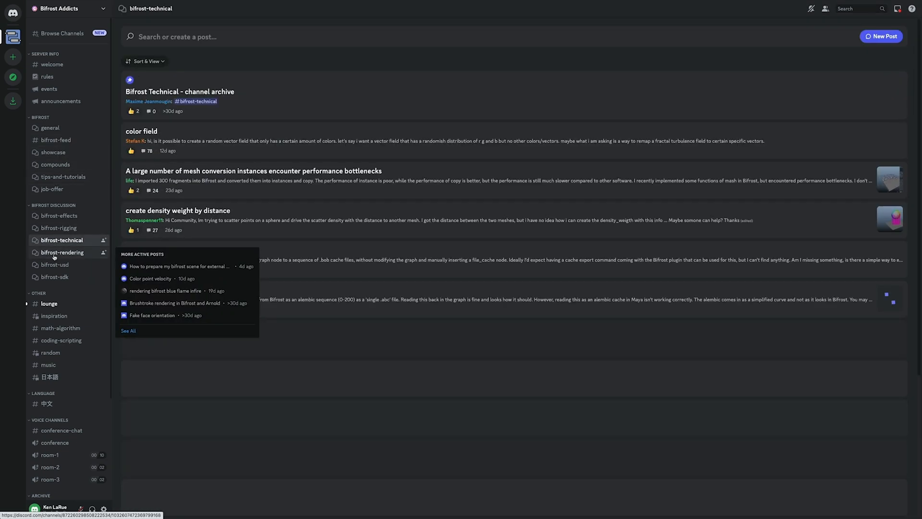